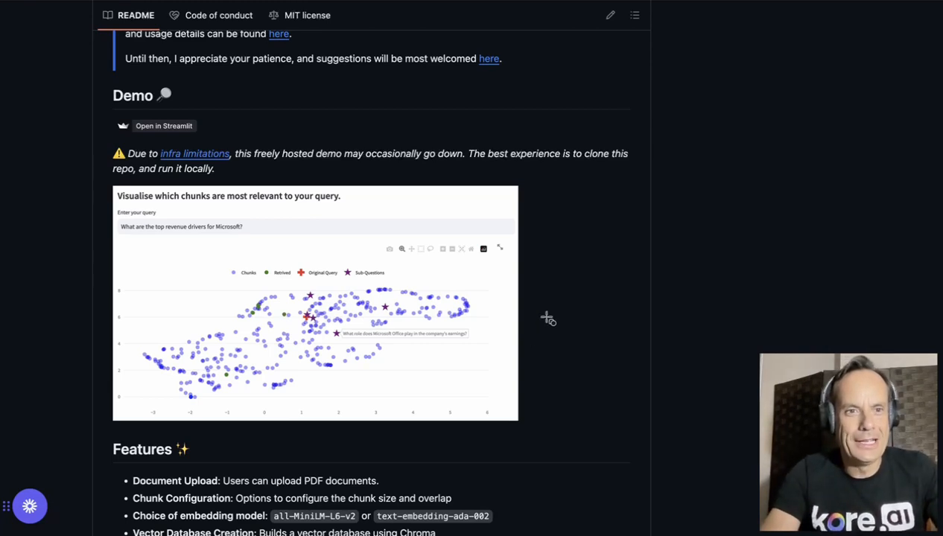
mouse_move(584, 259)
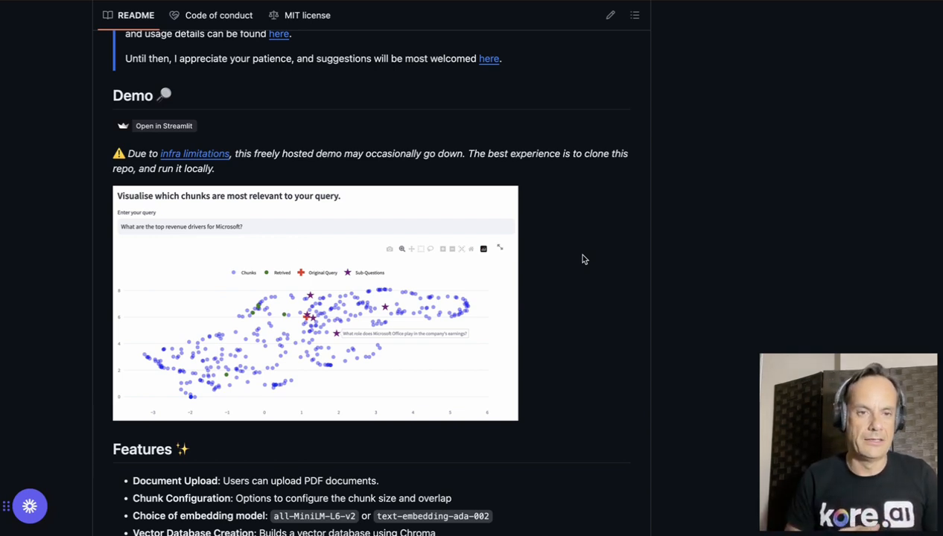
mouse_move(540, 280)
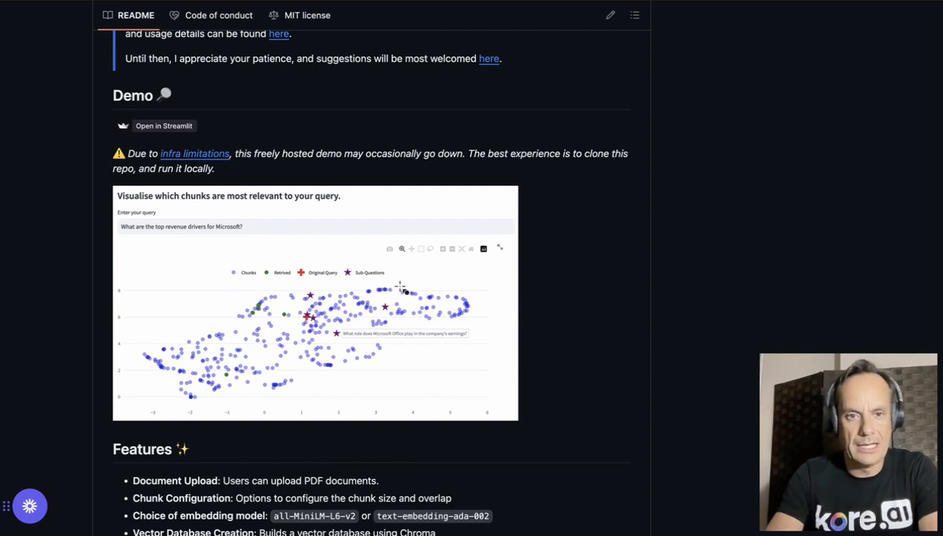
mouse_move(325, 308)
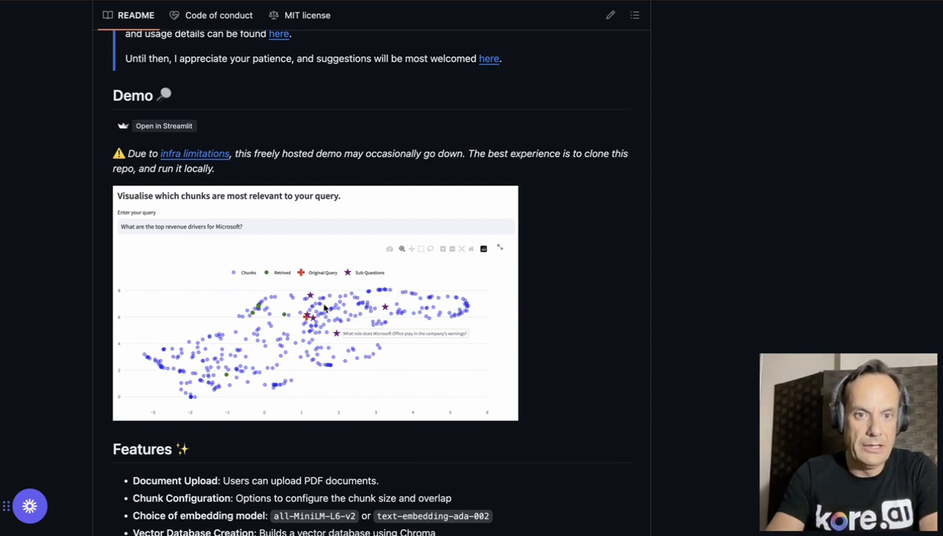
mouse_move(363, 357)
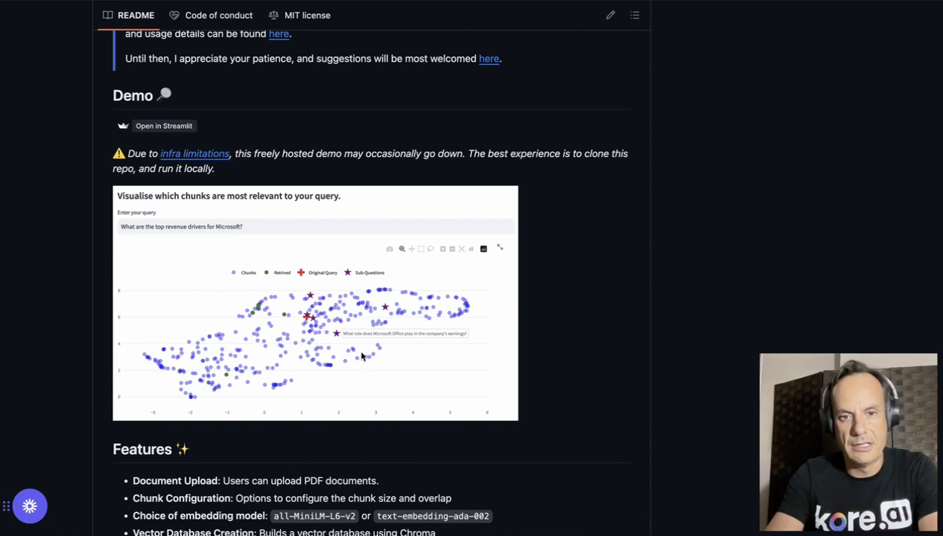
mouse_move(415, 323)
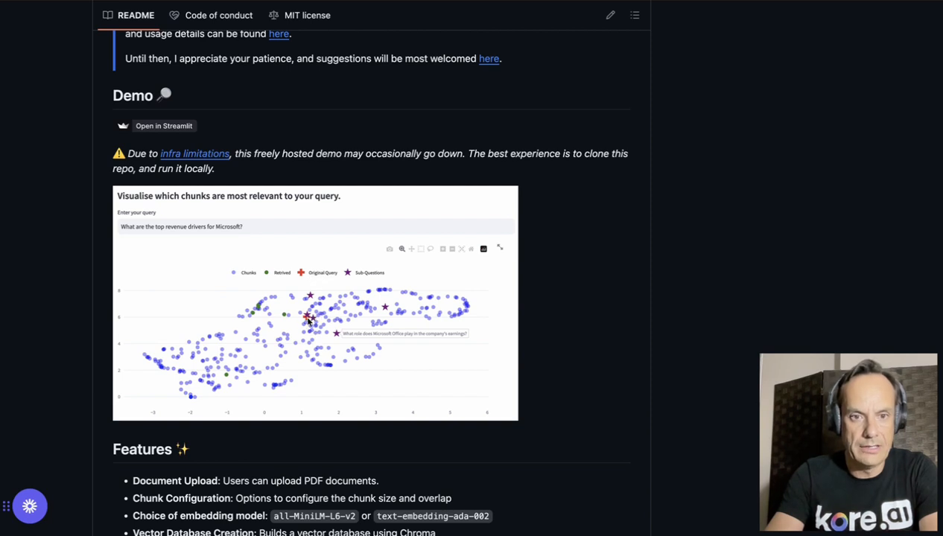
mouse_move(336, 344)
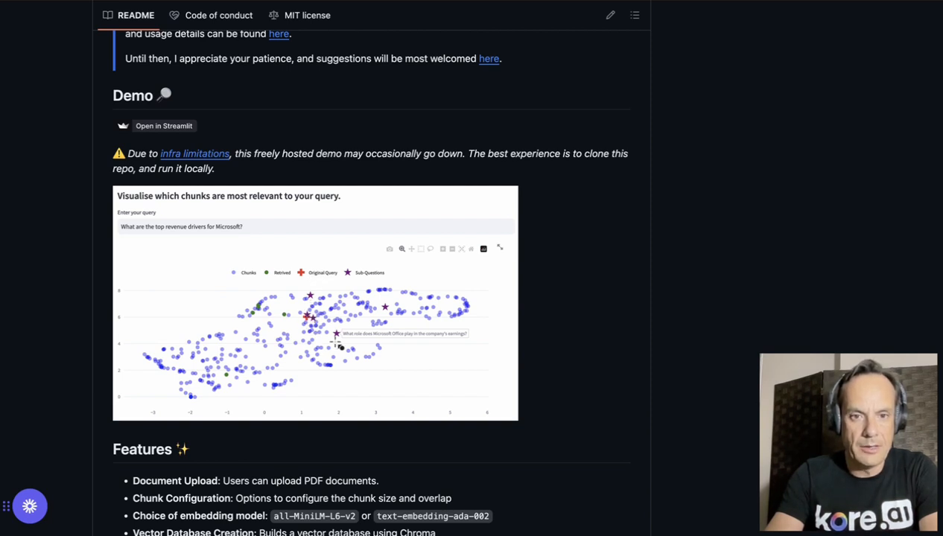
mouse_move(262, 304)
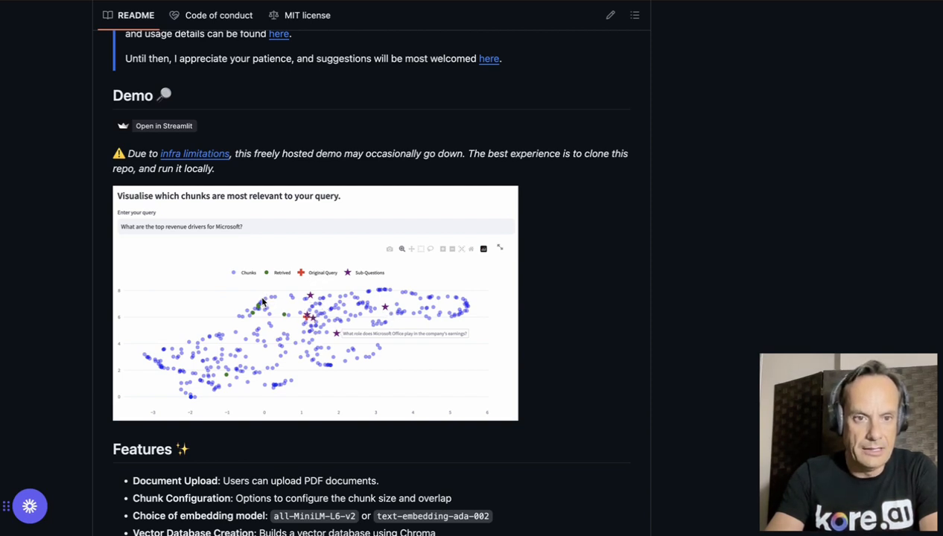
mouse_move(259, 314)
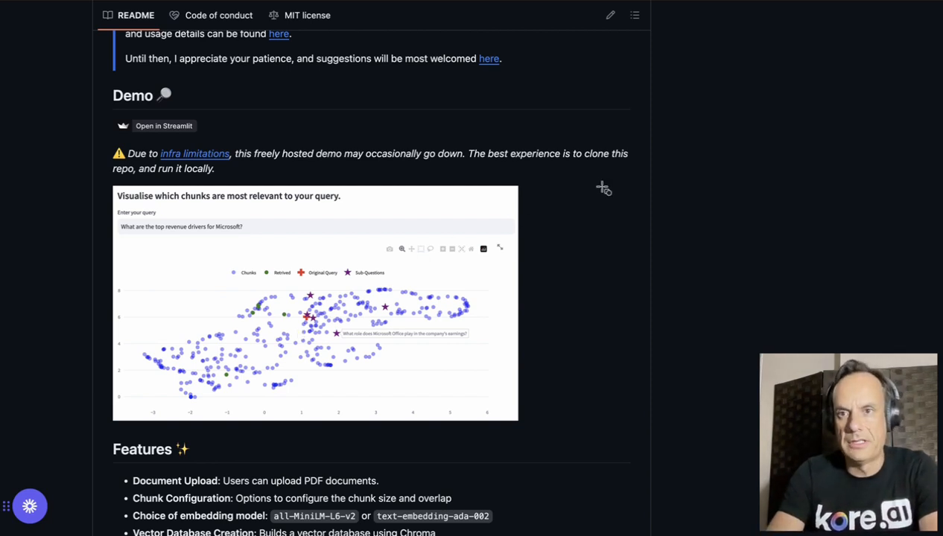
- Return to the RAGxplorer app and scroll to the league of nations plot and Retrieved Chunk table
left_click(164, 125)
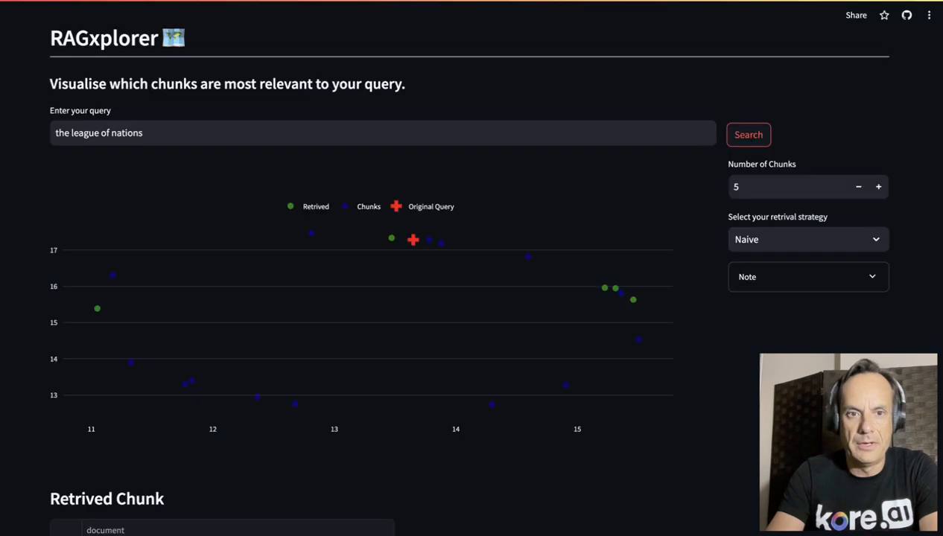
mouse_move(504, 325)
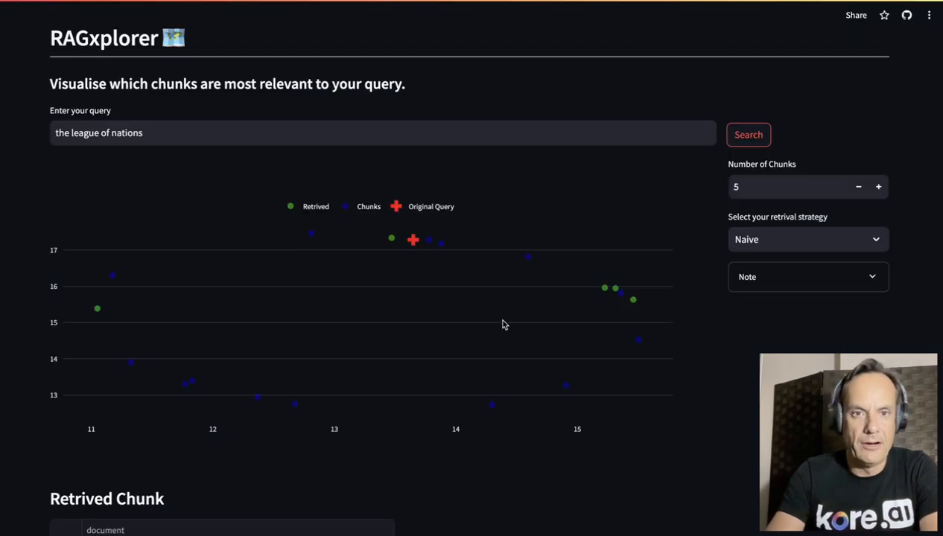
scroll("down", 3)
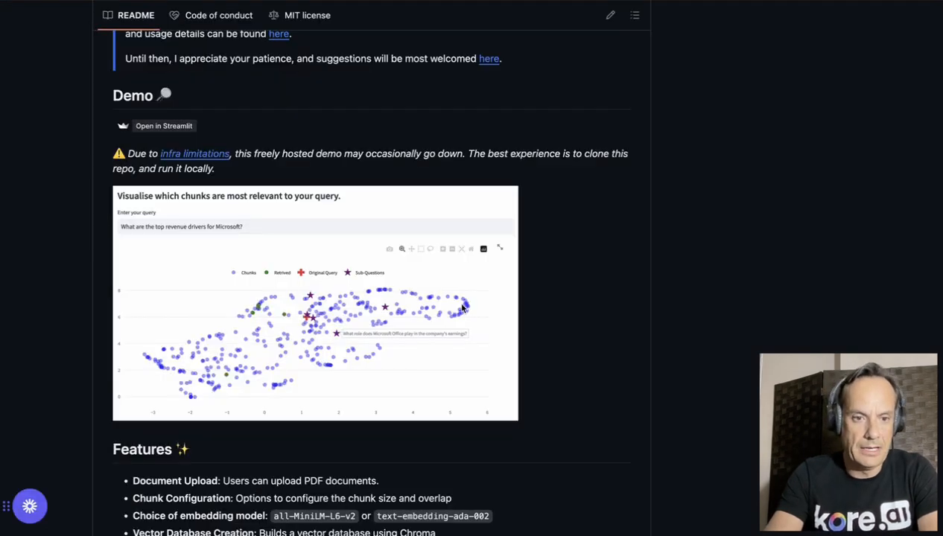
scroll("down", 3)
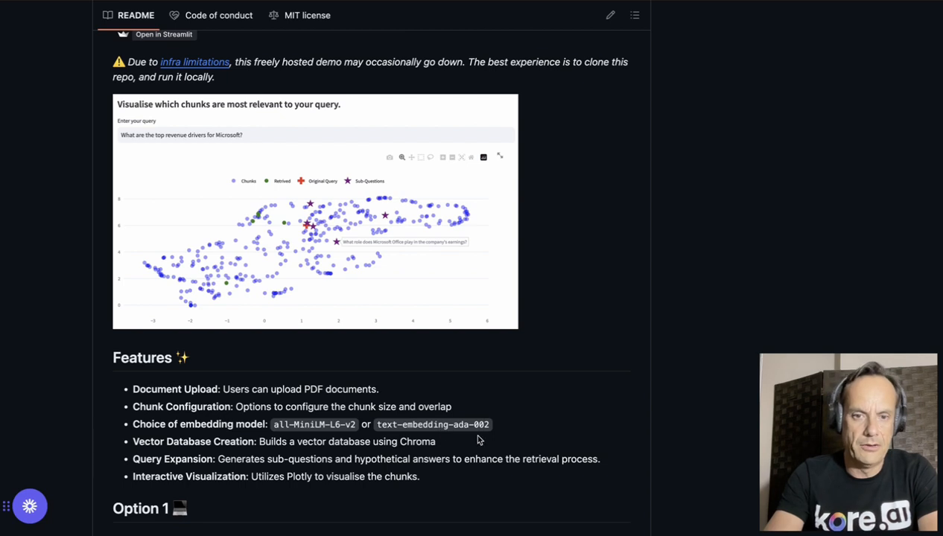
mouse_move(363, 432)
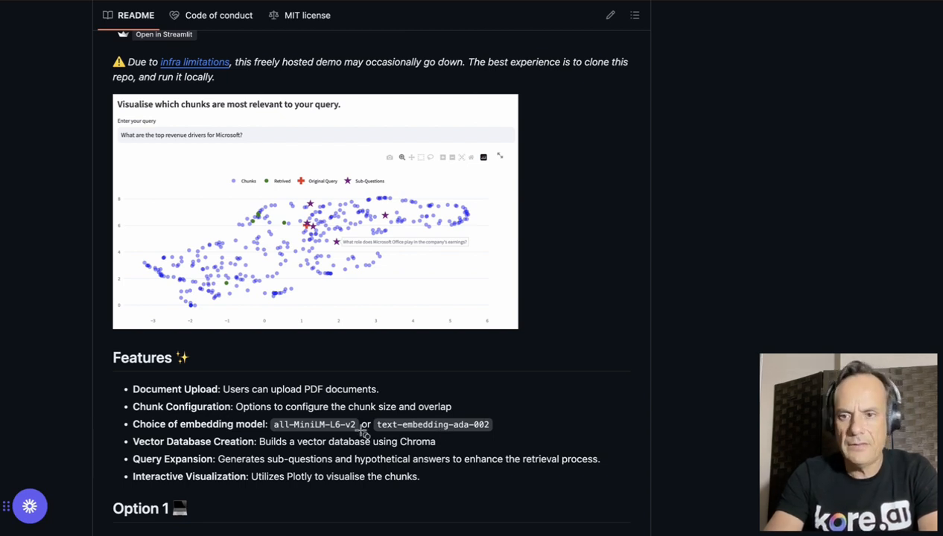
mouse_move(146, 464)
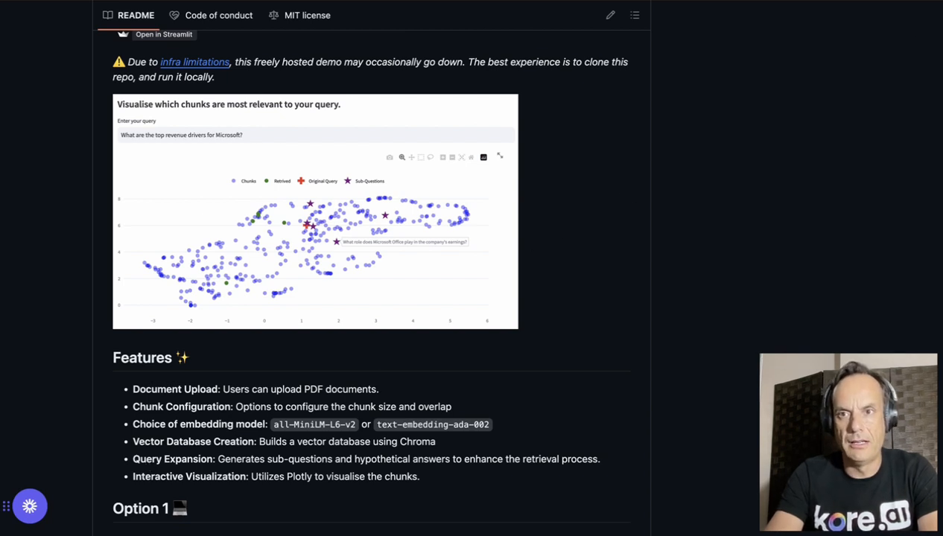
left_click(164, 34)
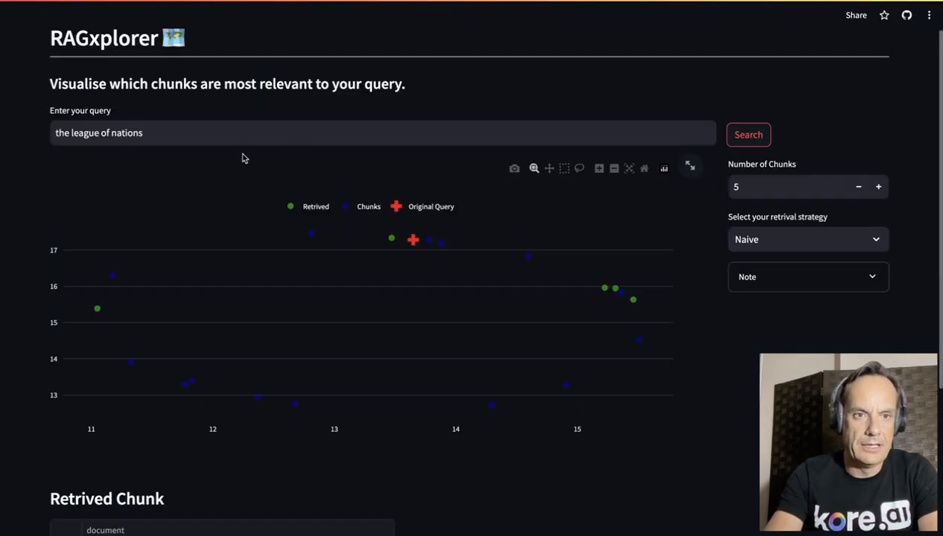
mouse_move(399, 328)
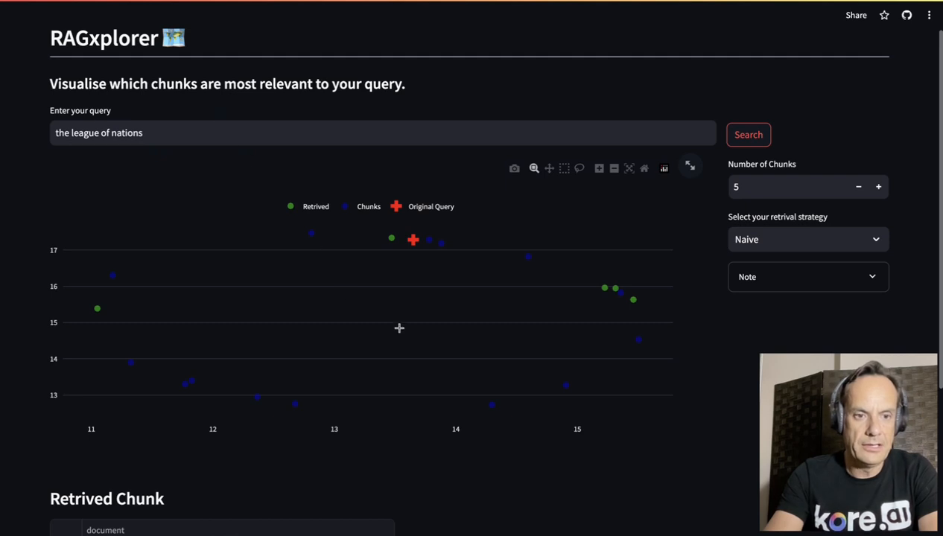
mouse_move(24, 495)
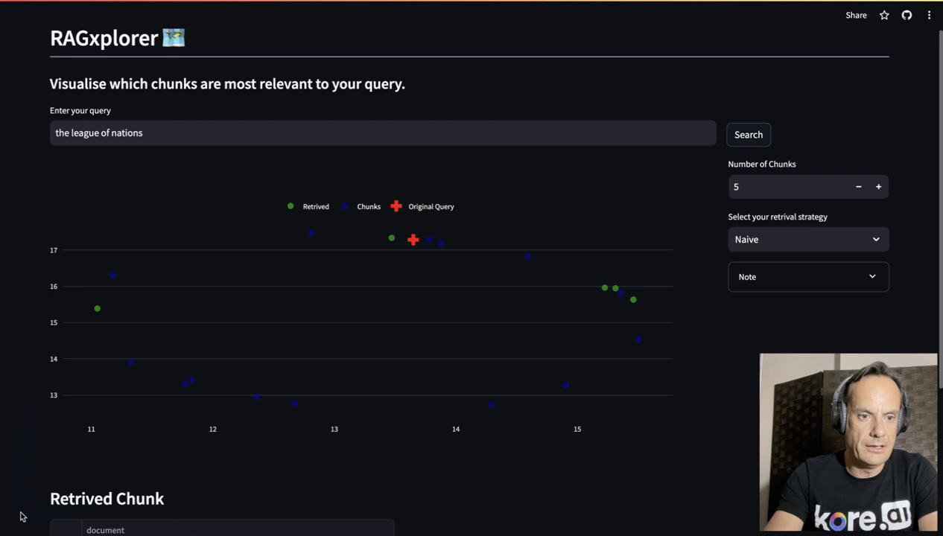
scroll("down", 3)
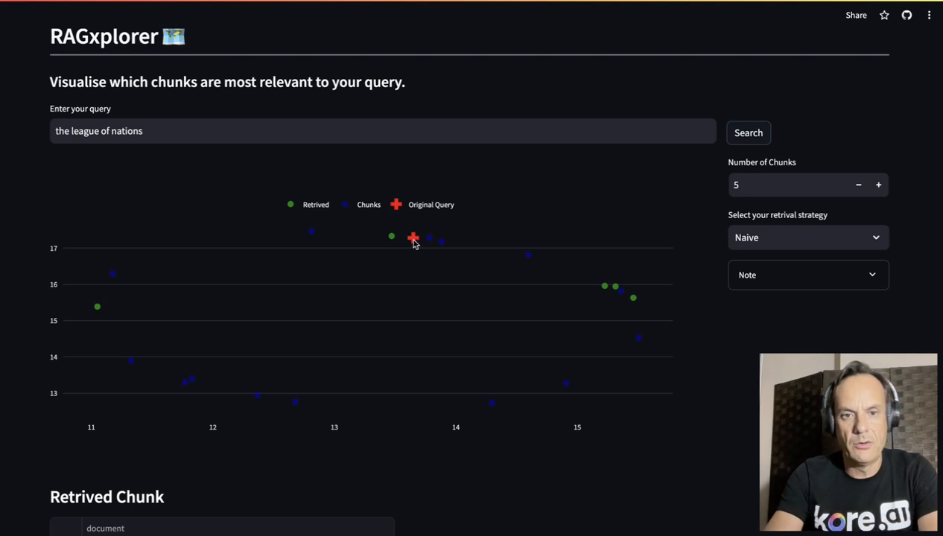
mouse_move(390, 236)
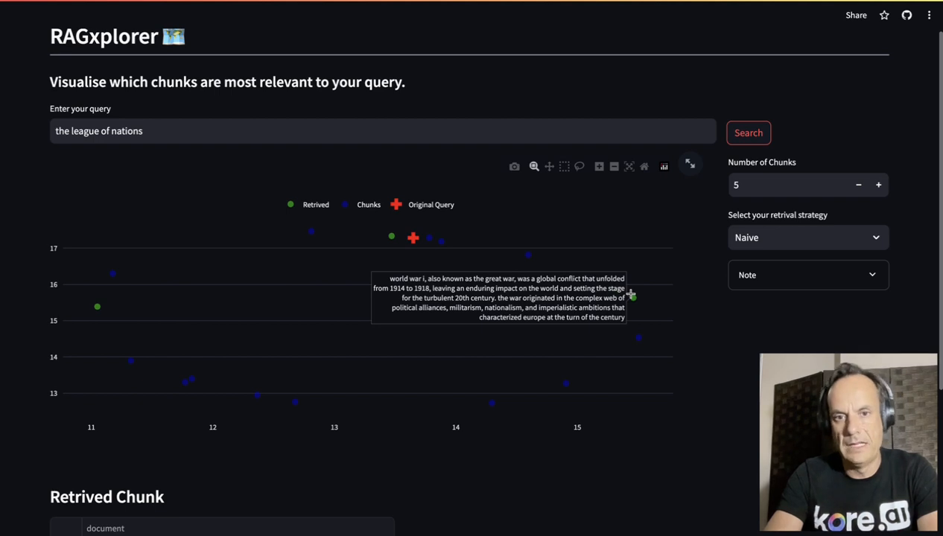
mouse_move(394, 281)
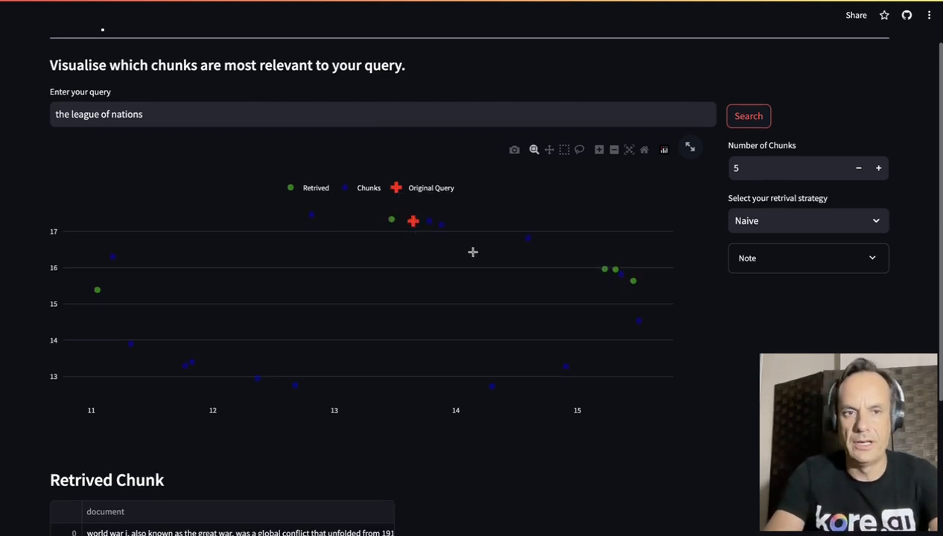
mouse_move(480, 366)
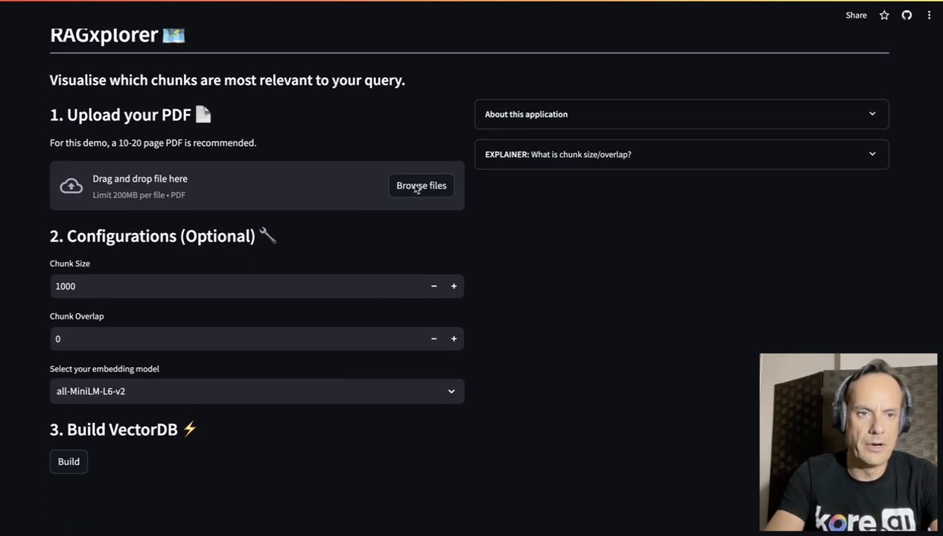
mouse_move(40, 494)
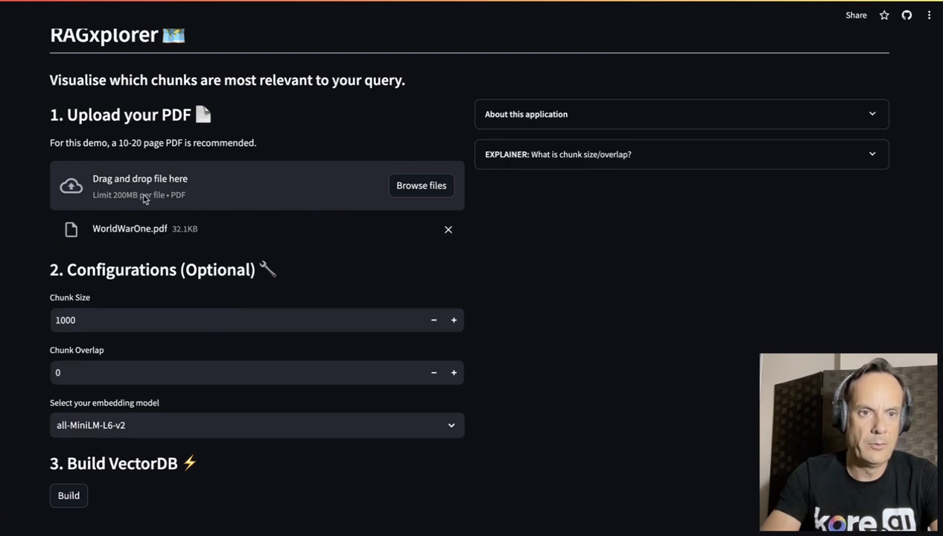
mouse_move(150, 206)
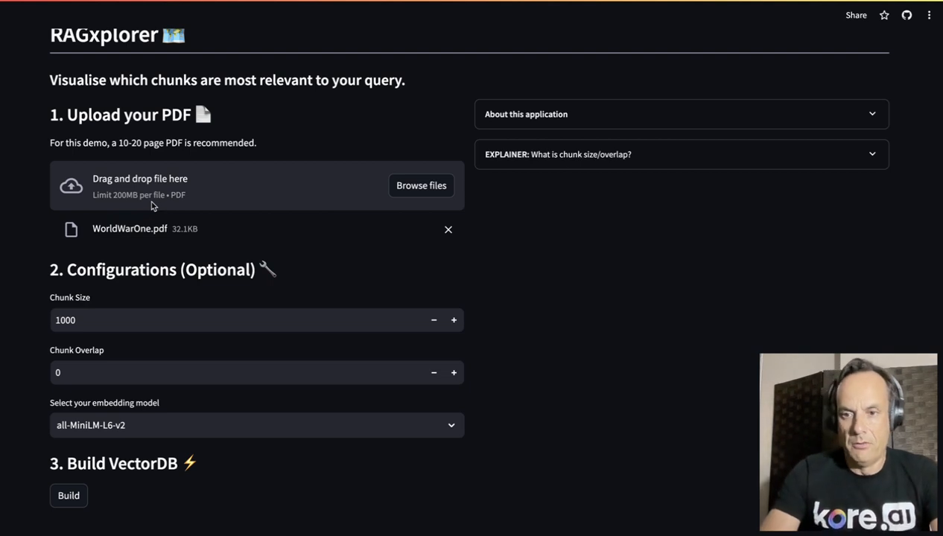
mouse_move(176, 206)
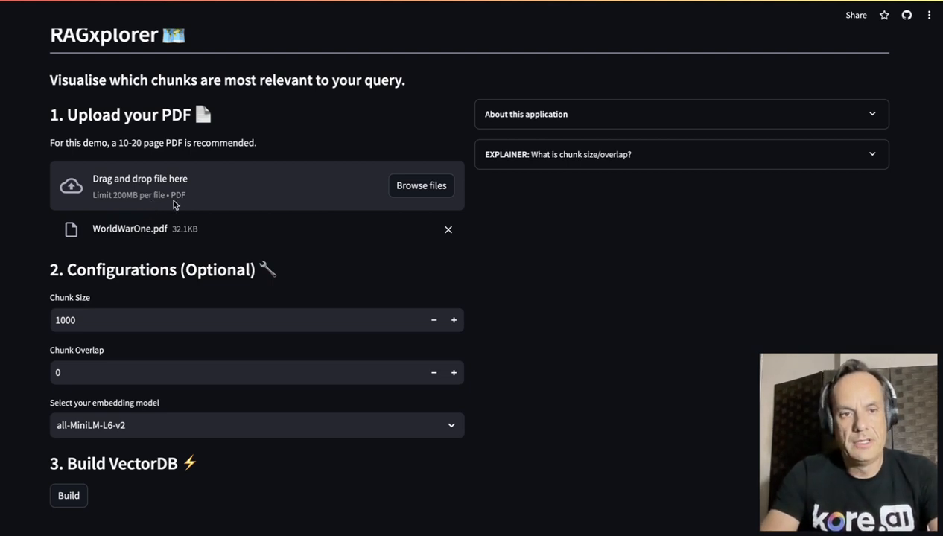
mouse_move(220, 191)
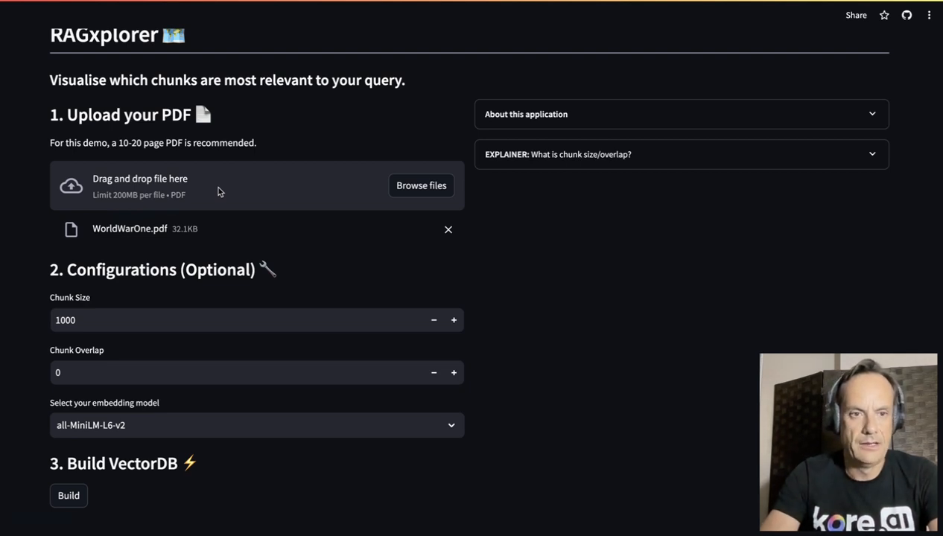
- Lower Chunk Size to 400 and raise Chunk Overlap to 50
scroll("down", 3)
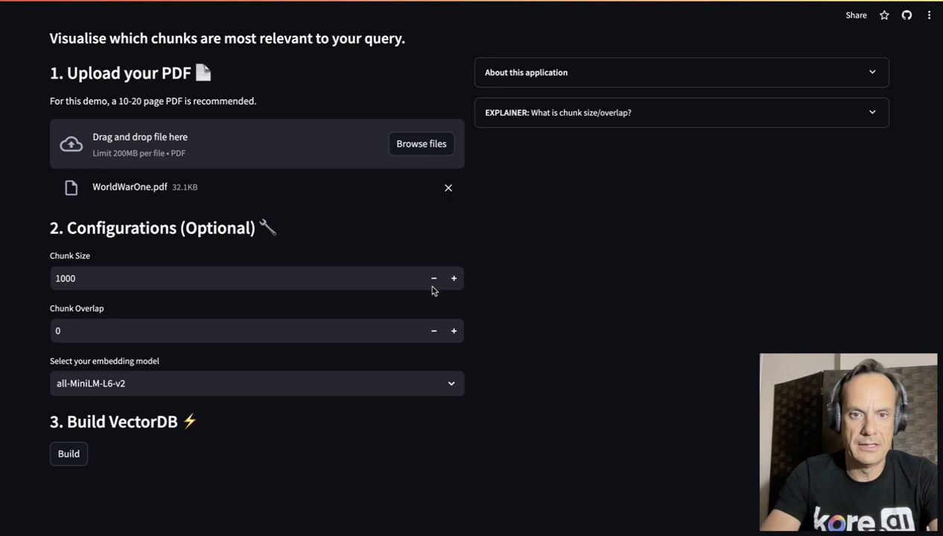
left_click(434, 278)
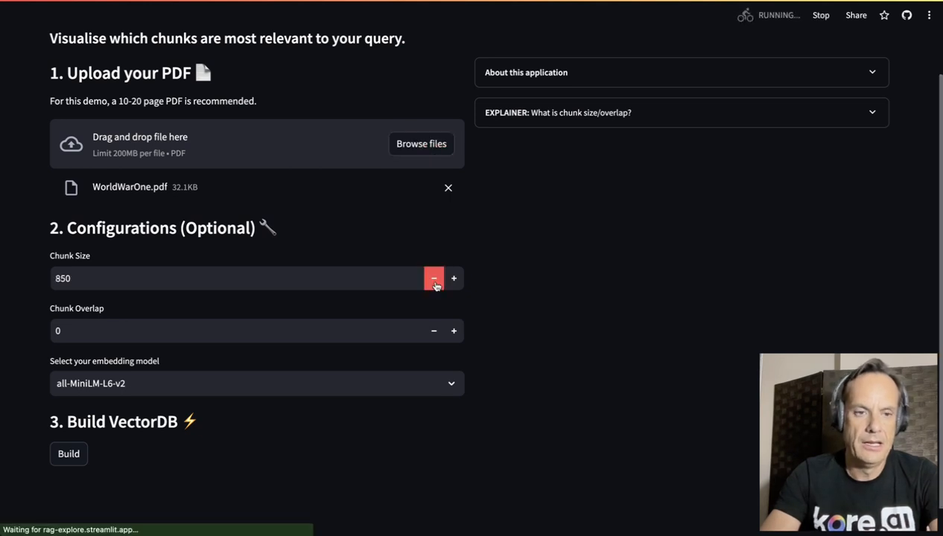
left_click(433, 278)
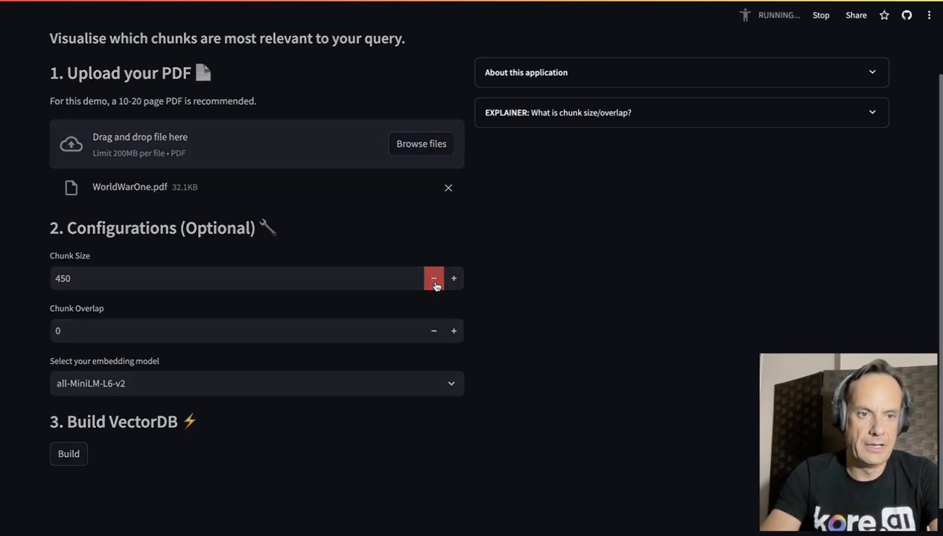
left_click(433, 278)
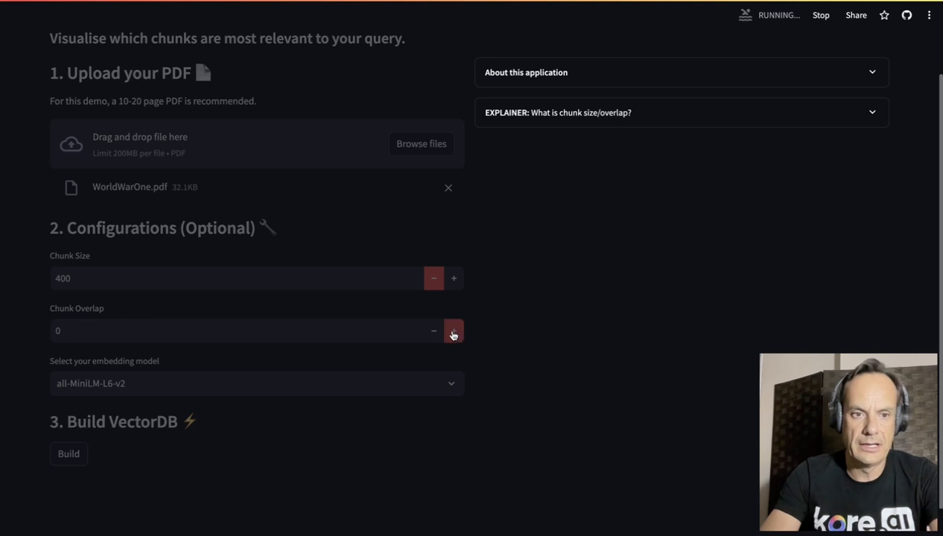
left_click(453, 330)
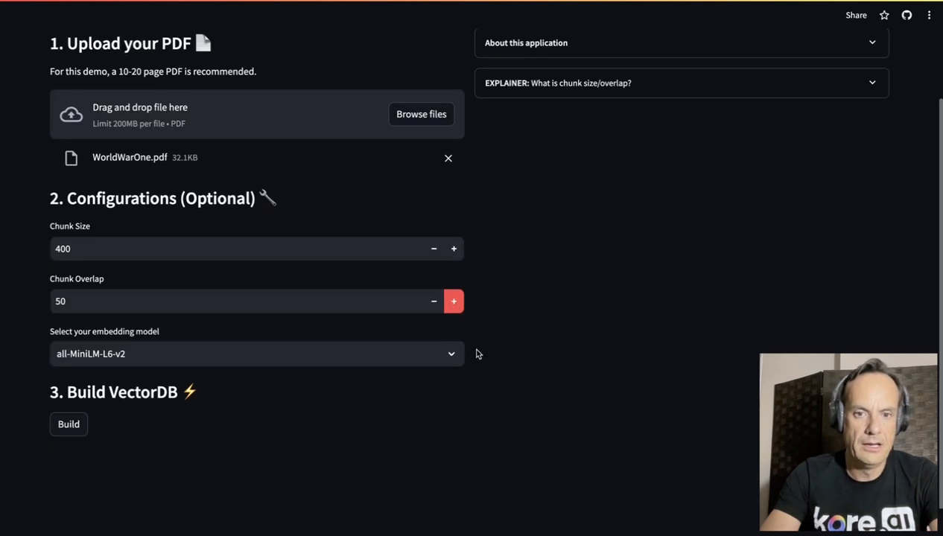
left_click(453, 300)
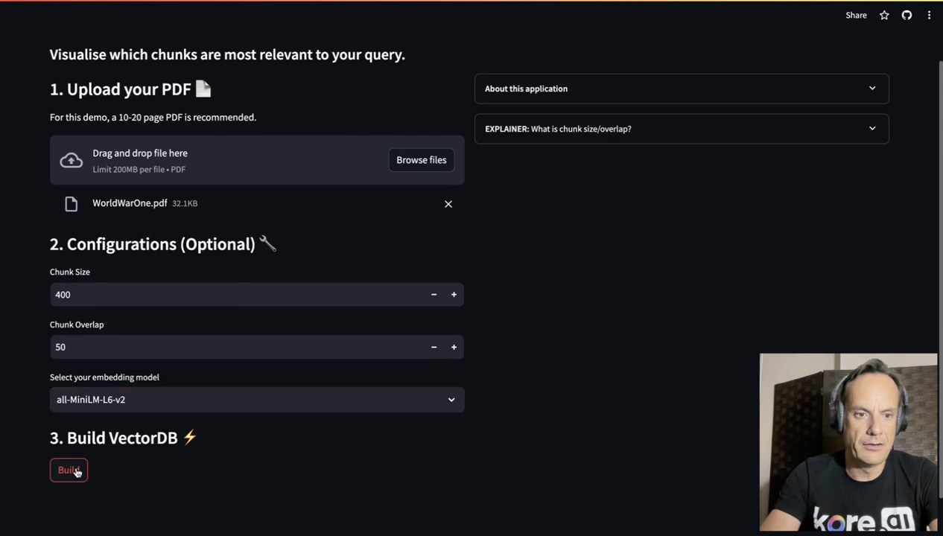
- Build the vector database from the PDF with those chunk settings
left_click(68, 470)
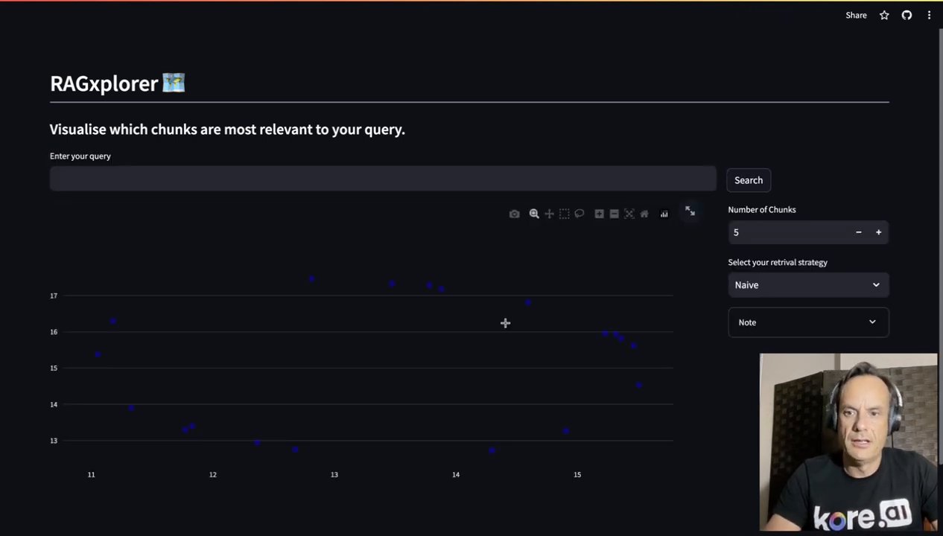
scroll("down", 3)
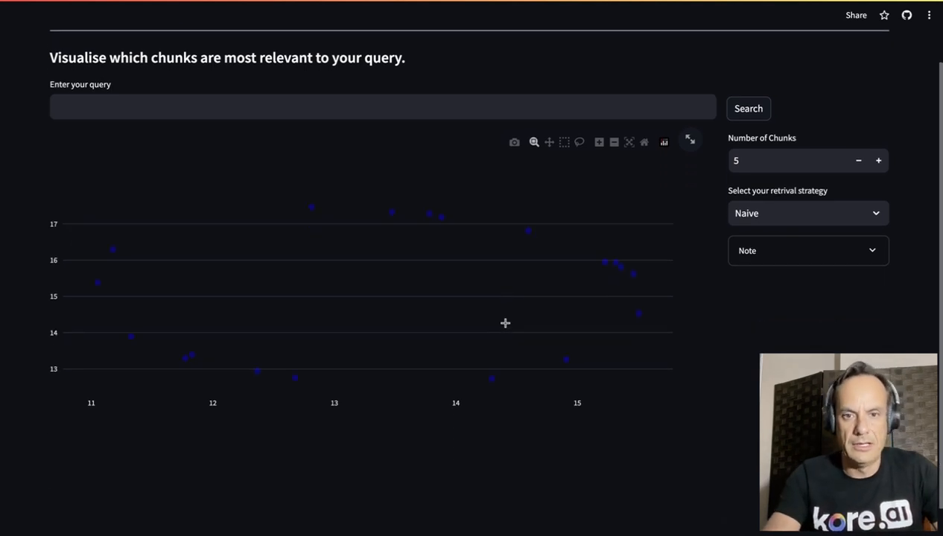
mouse_move(634, 277)
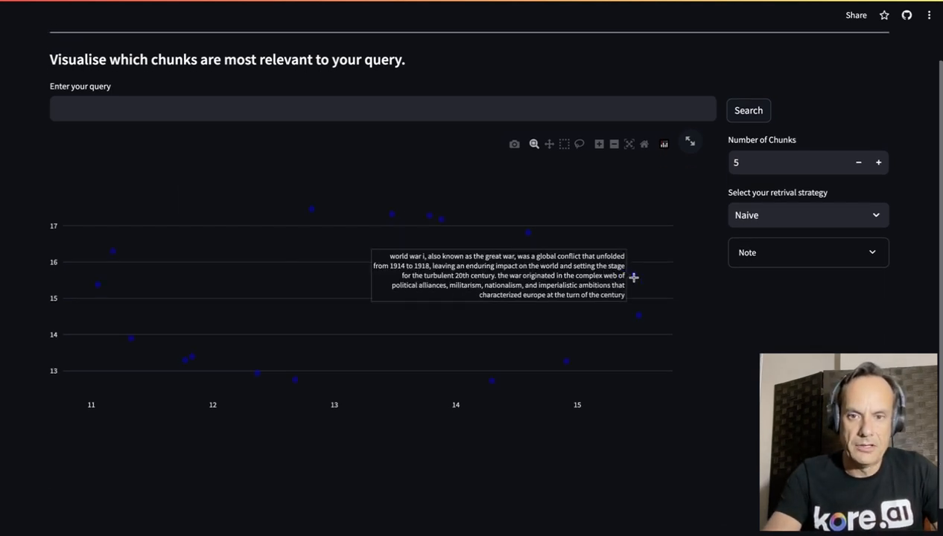
mouse_move(134, 344)
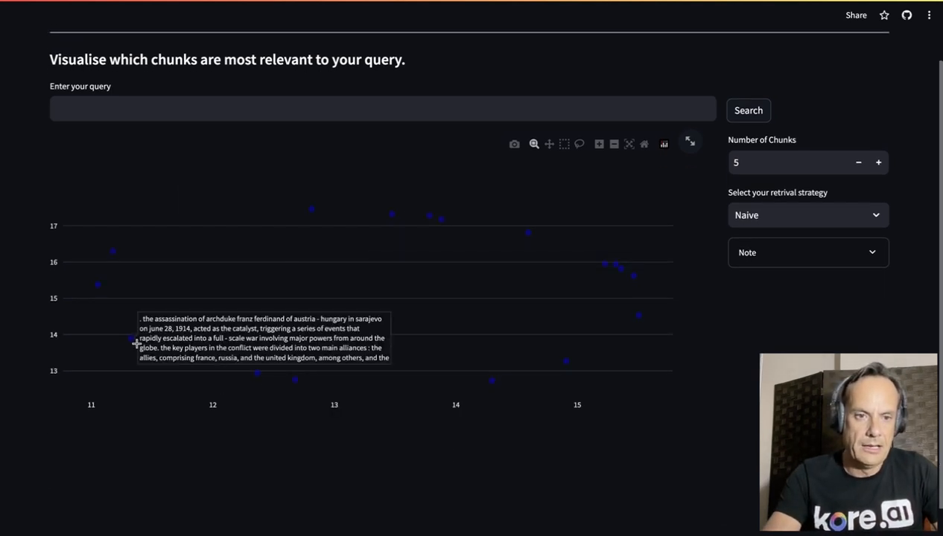
mouse_move(498, 211)
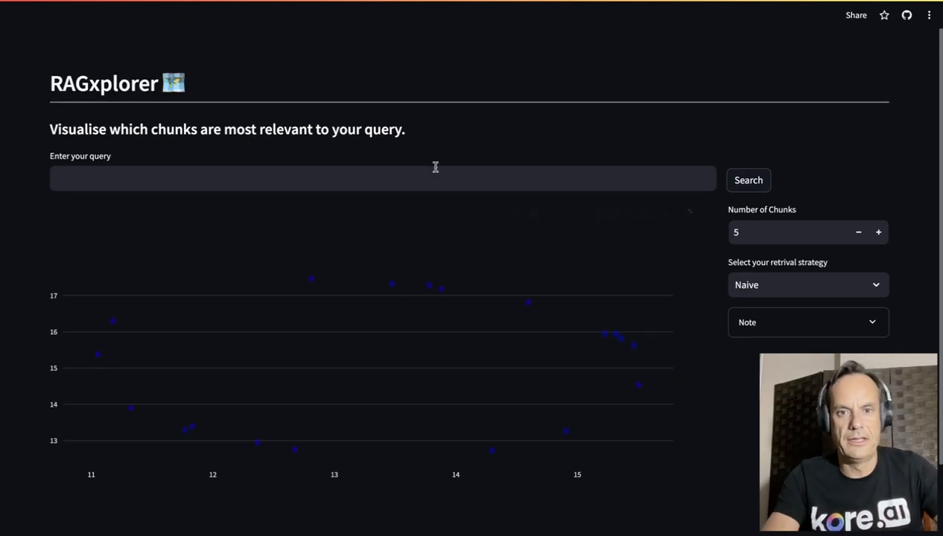
- Run the query 'poison gas' so the plot highlights its retrieved chunks and lists them below
left_click(381, 179)
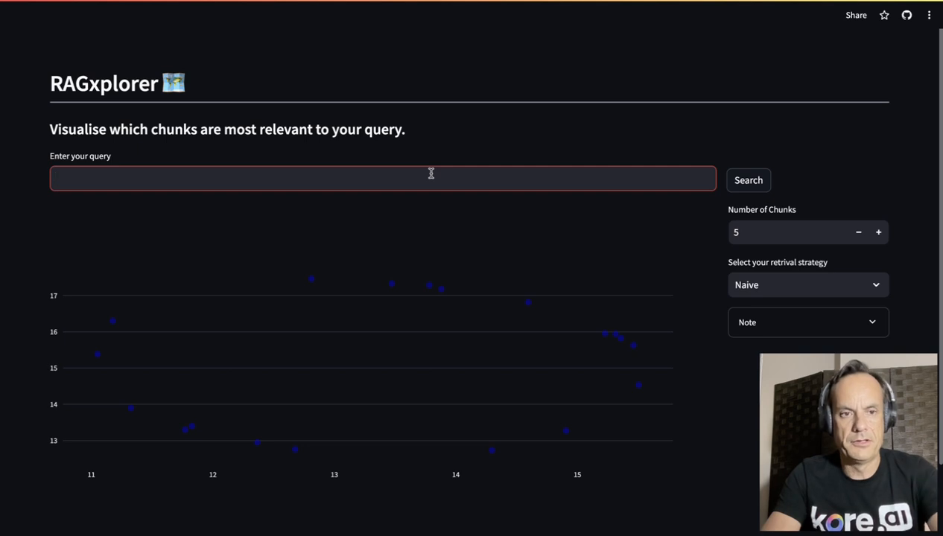
type("poison gas")
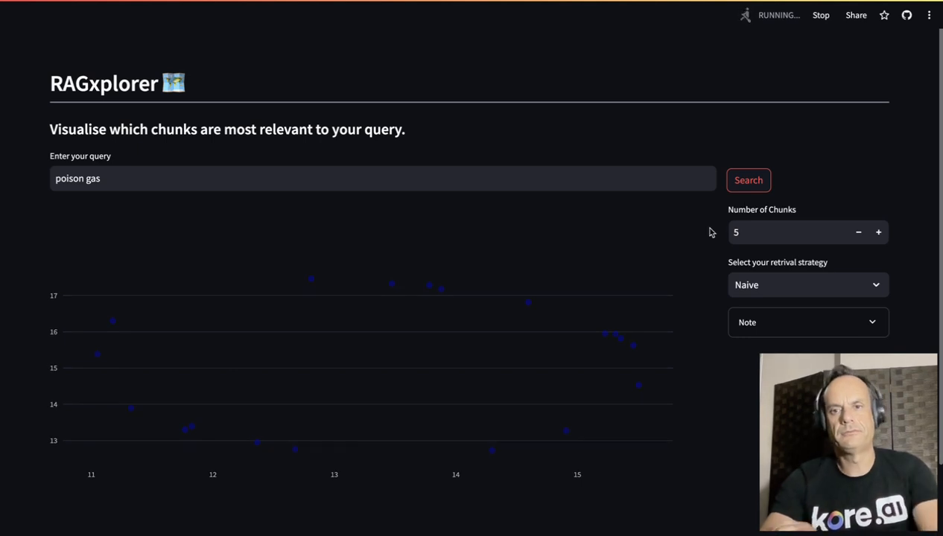
left_click(747, 178)
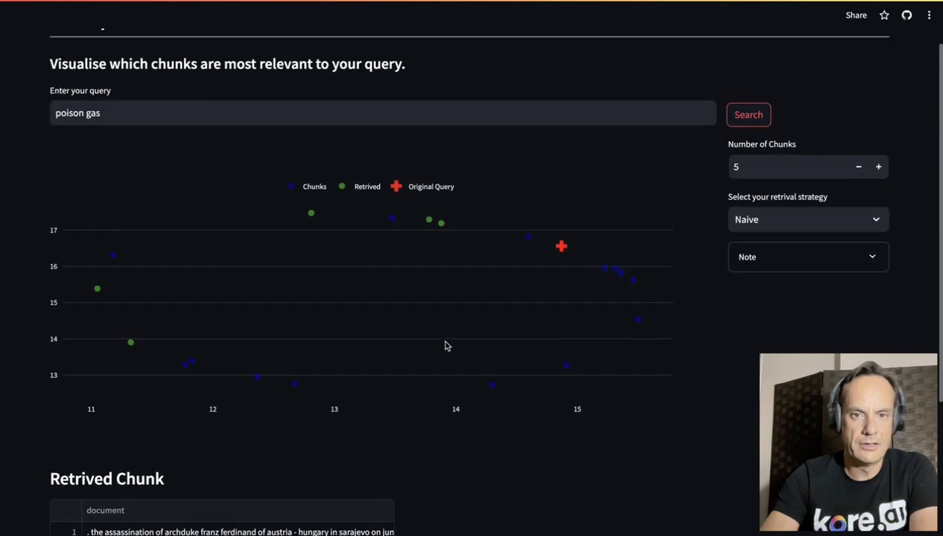
mouse_move(441, 220)
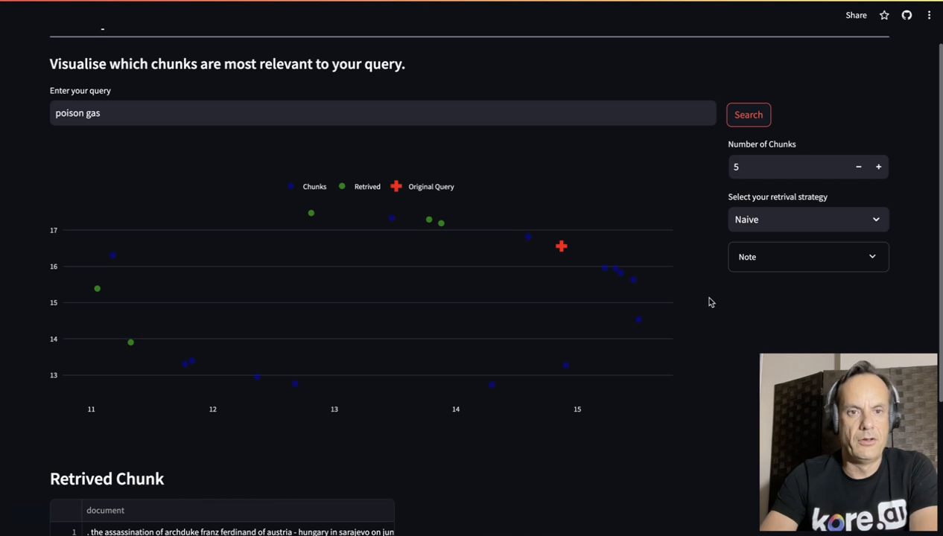
mouse_move(658, 307)
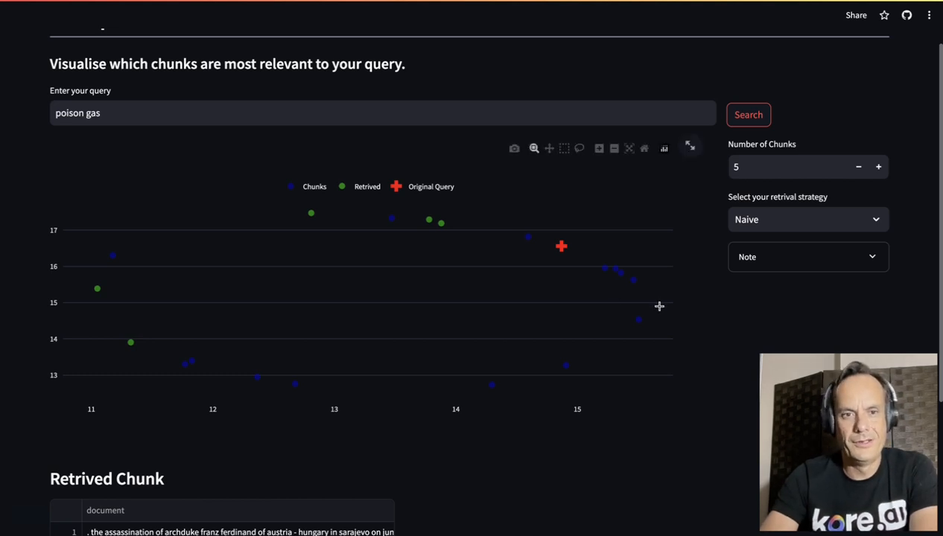